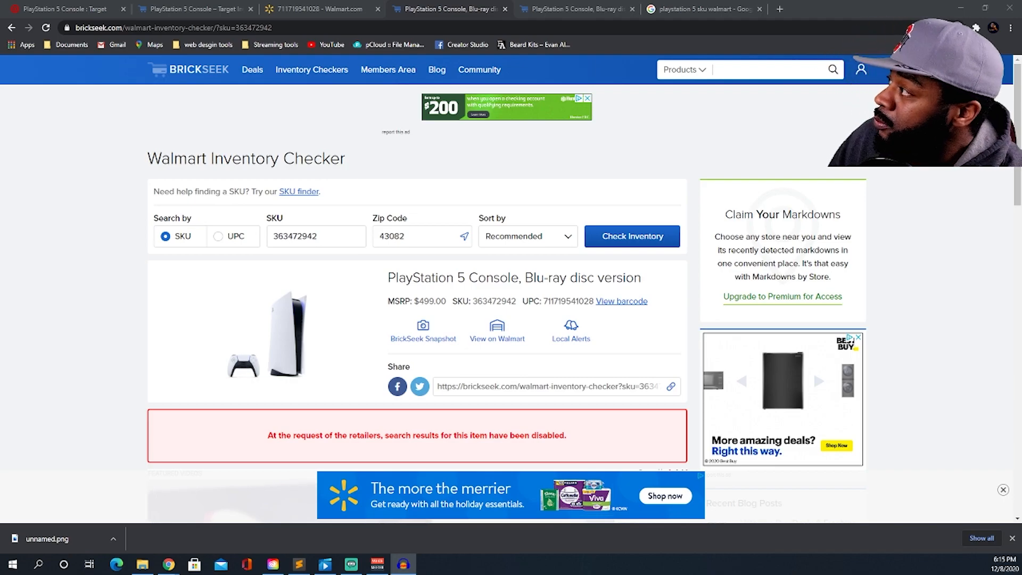
{"action": "scroll", "scroll_direction": "down", "scroll_amount": 3}
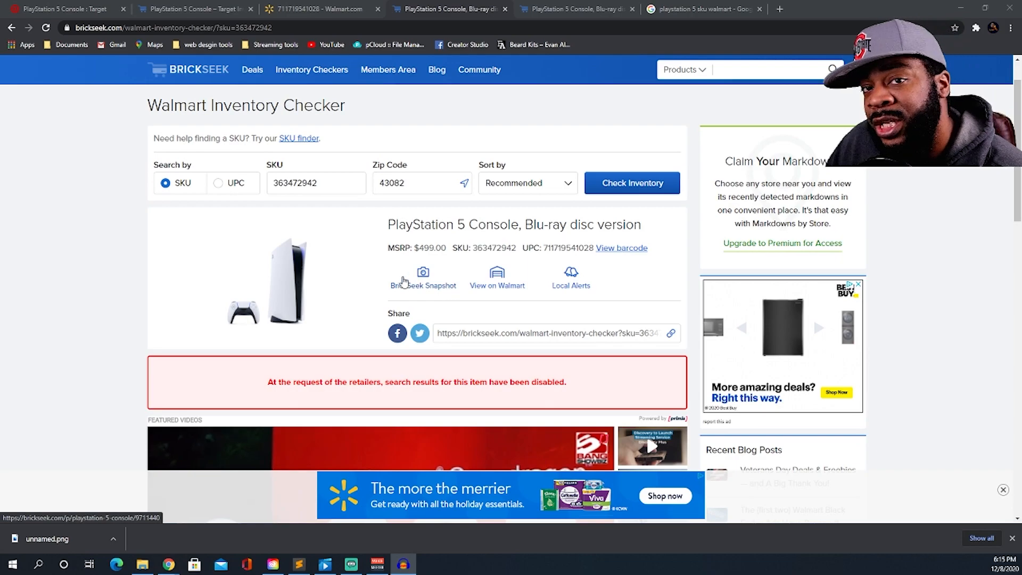
{"action": "mouse_move", "coordinate": [405, 168]}
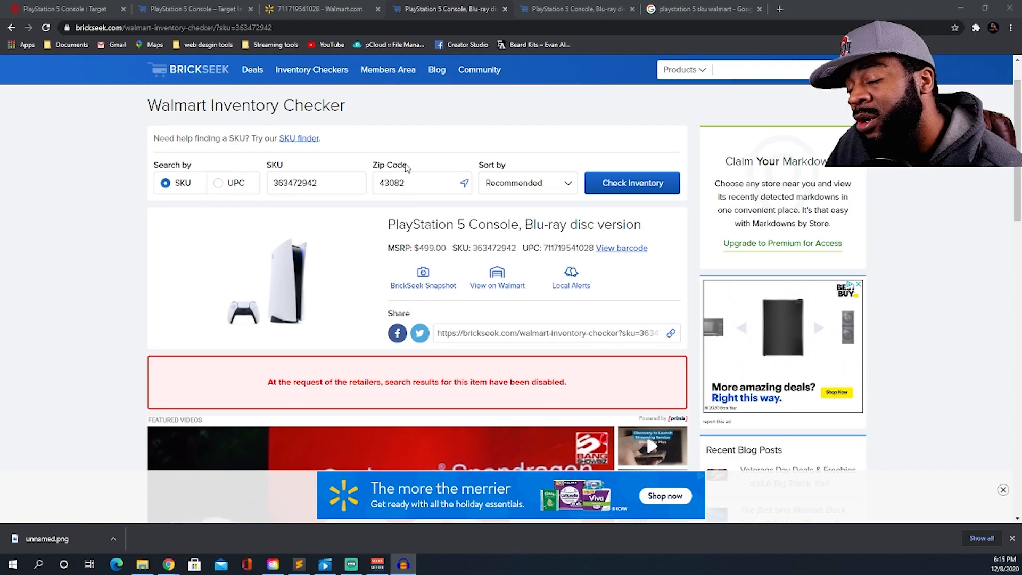
{"action": "scroll", "scroll_direction": "down", "scroll_amount": 3}
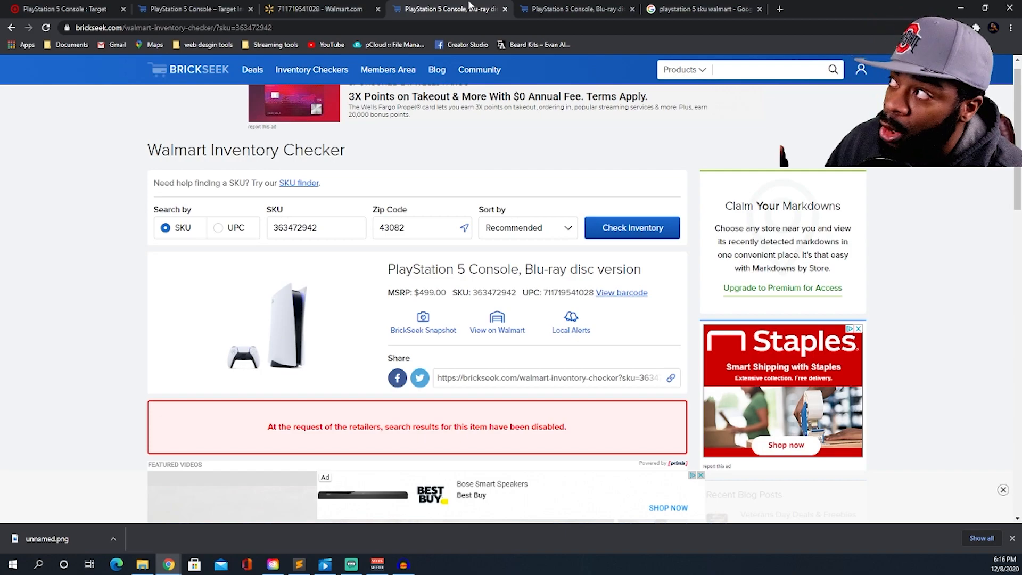
{"action": "left_click", "coordinate": [314, 9]}
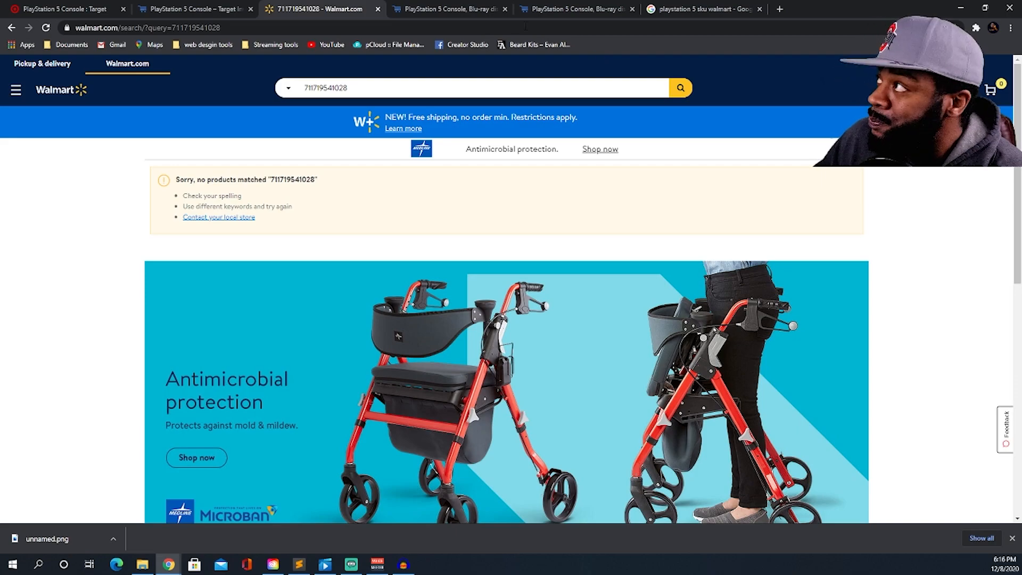
Step: Bring up BrickSeek's Target checker for the PlayStation 5 Console with zip 43082 filled in
{"action": "left_click", "coordinate": [189, 10]}
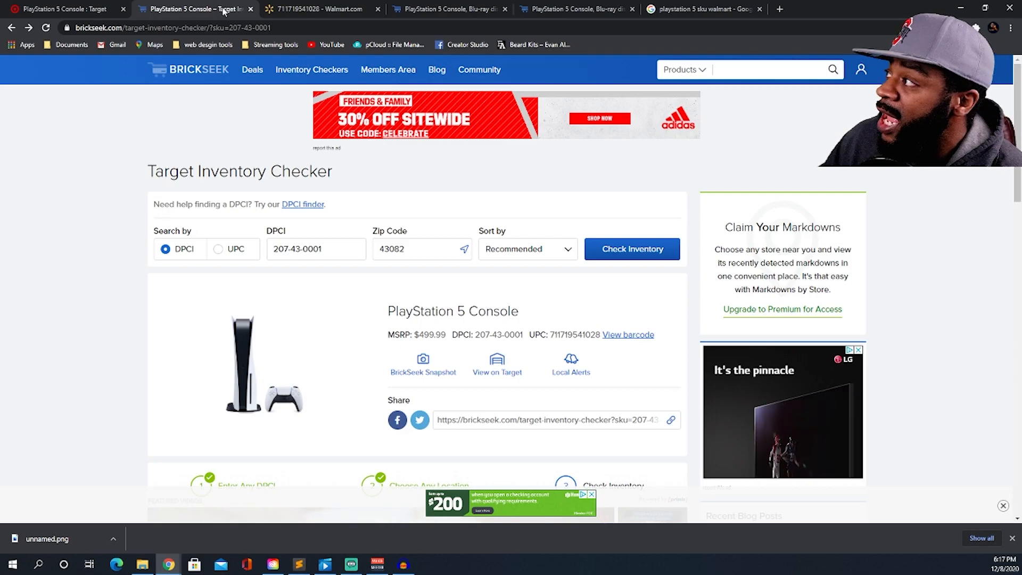
{"action": "scroll", "scroll_direction": "down", "scroll_amount": 3}
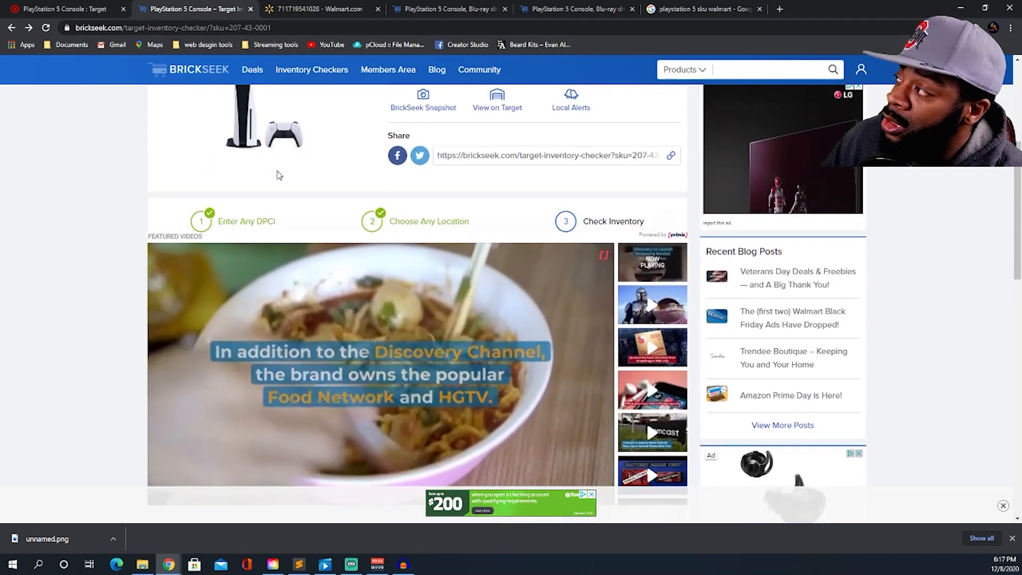
{"action": "scroll", "scroll_direction": "down", "scroll_amount": 3}
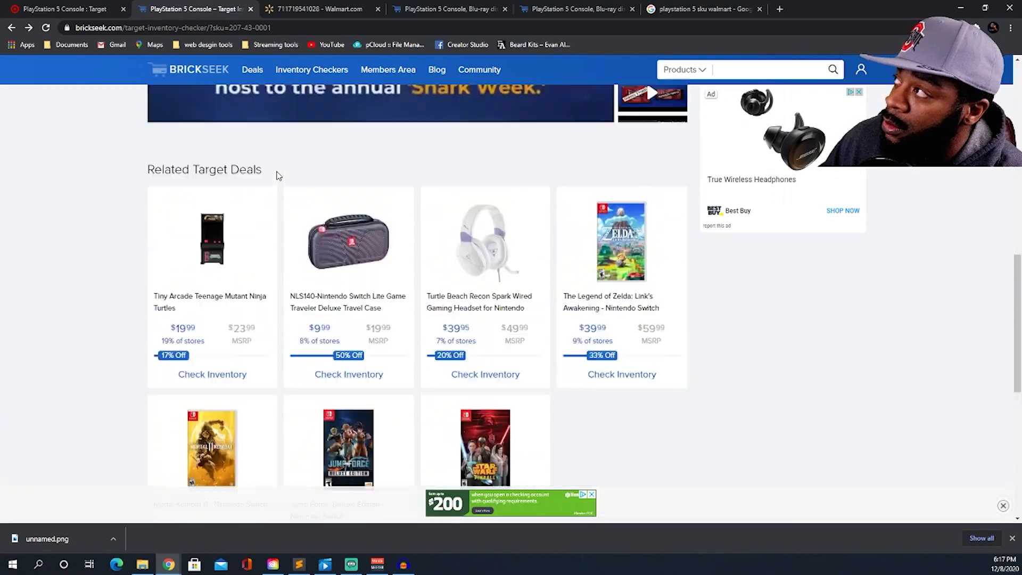
{"action": "scroll", "scroll_direction": "up", "scroll_amount": 3}
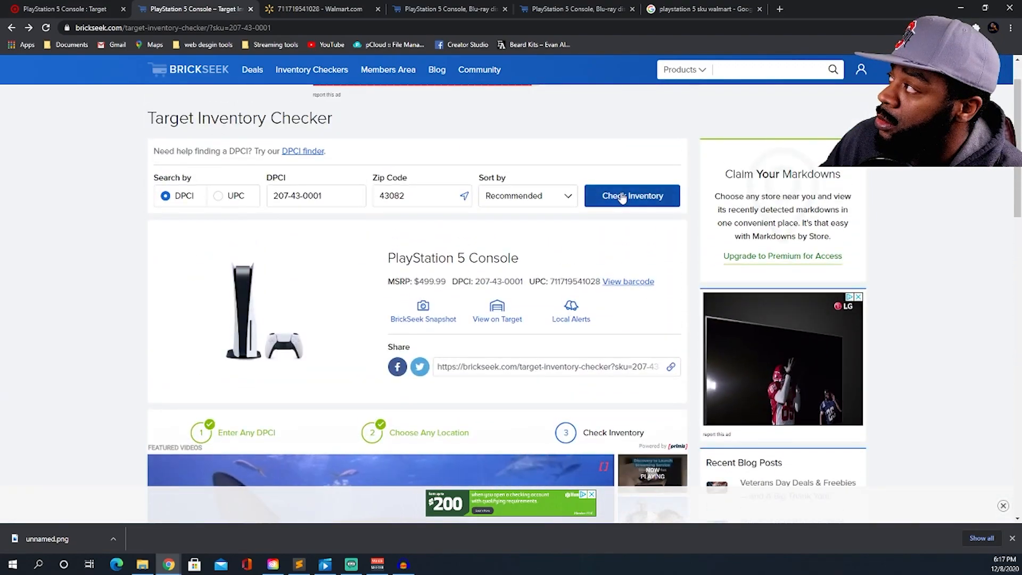
Step: Check inventory and review Columbus-area Target stores, all Out of Stock at $499.99
{"action": "left_click", "coordinate": [631, 196]}
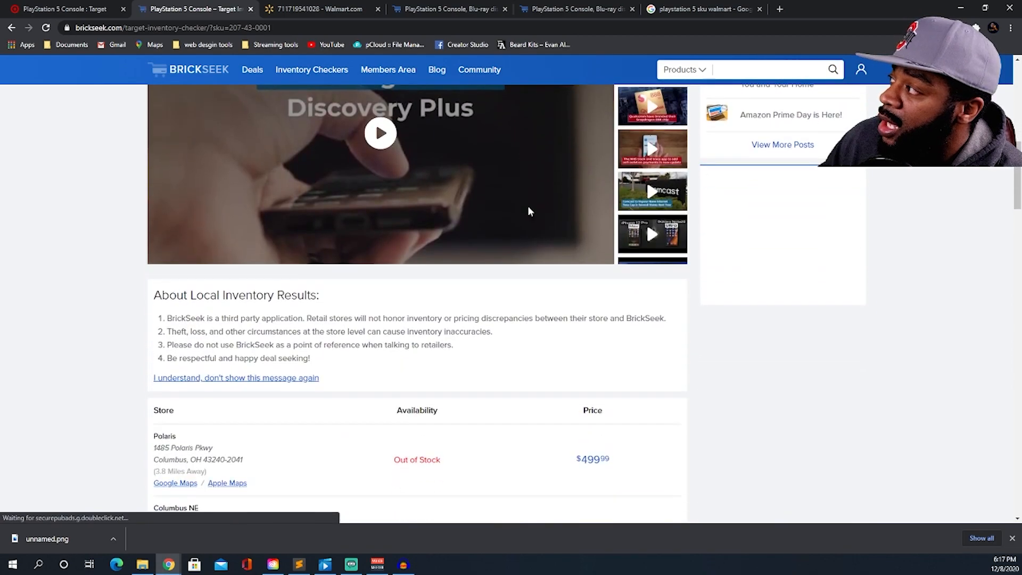
{"action": "scroll", "scroll_direction": "down", "scroll_amount": 3}
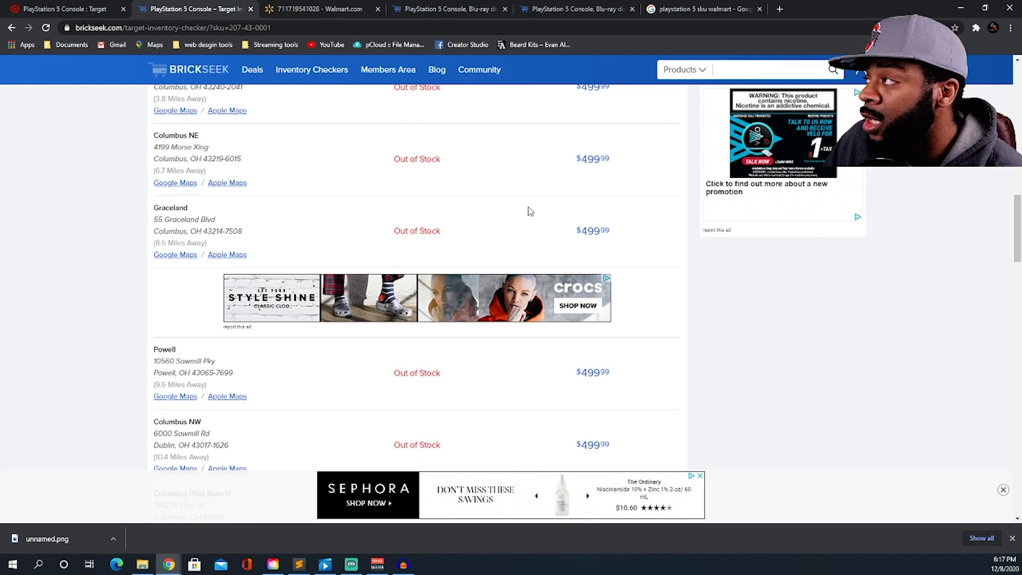
{"action": "scroll", "scroll_direction": "up", "scroll_amount": 3}
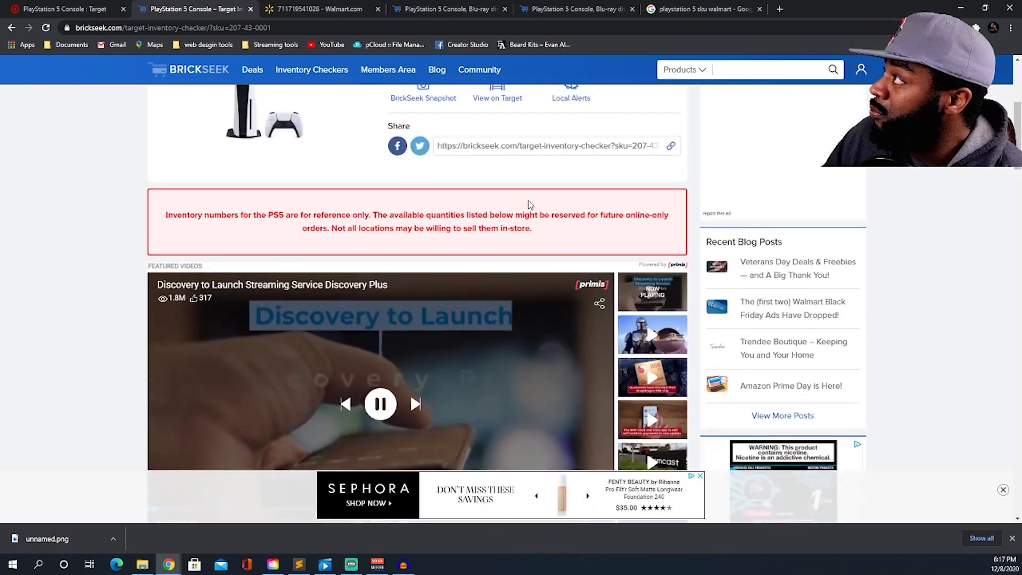